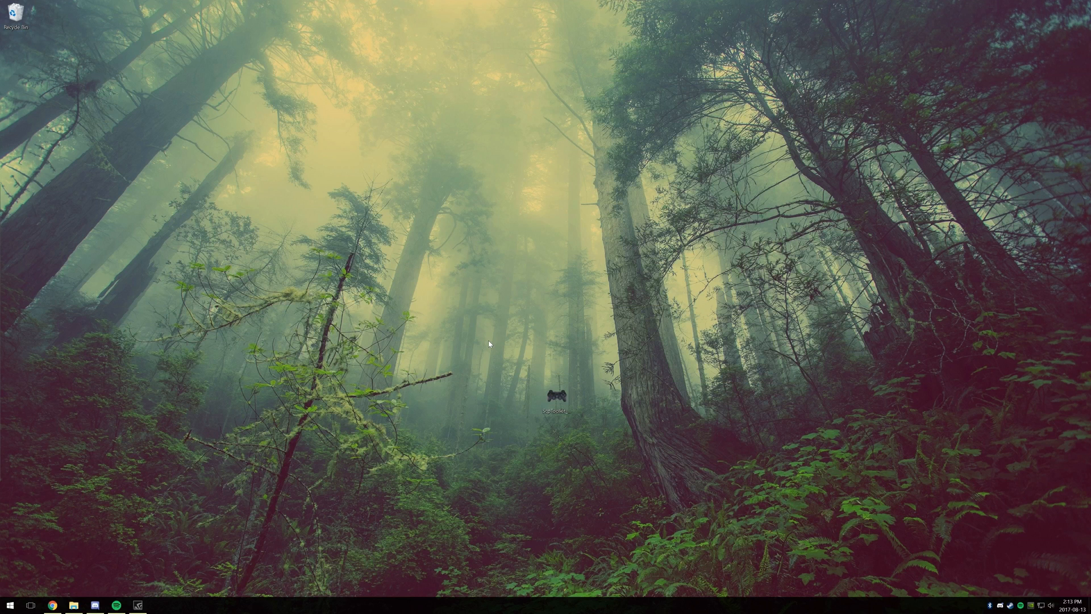
- Check the USB game controllers settings before installing, then close the controller test window
left_click(555, 397)
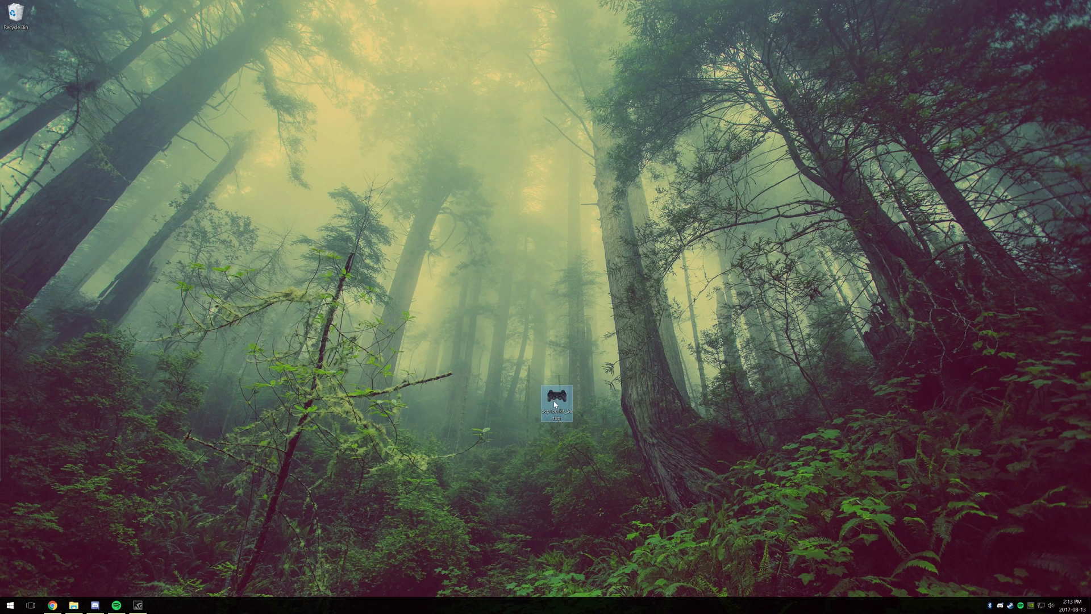
left_click(11, 603)
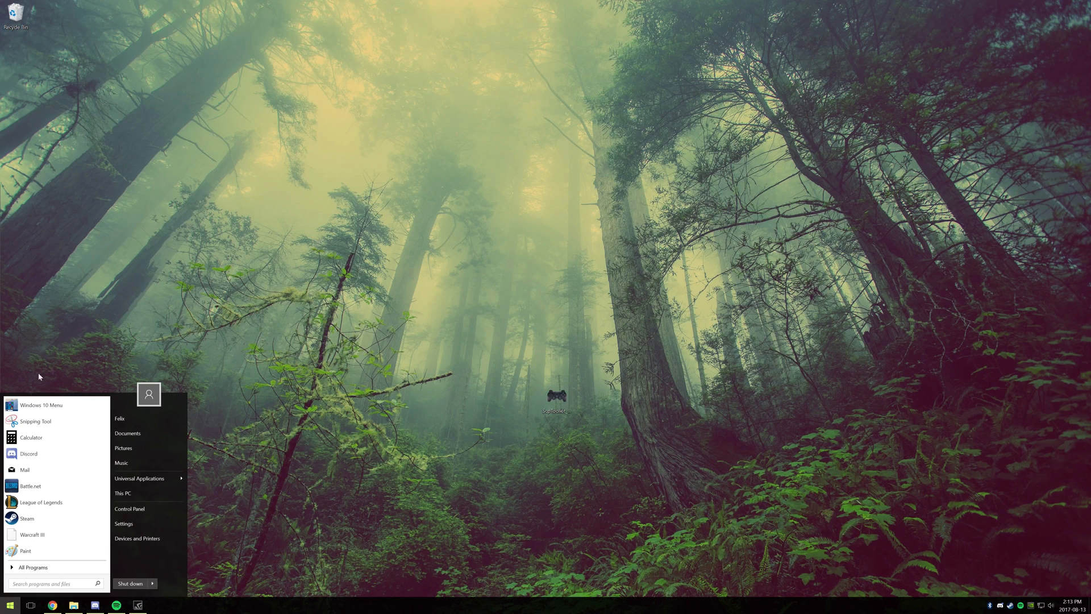
type("U")
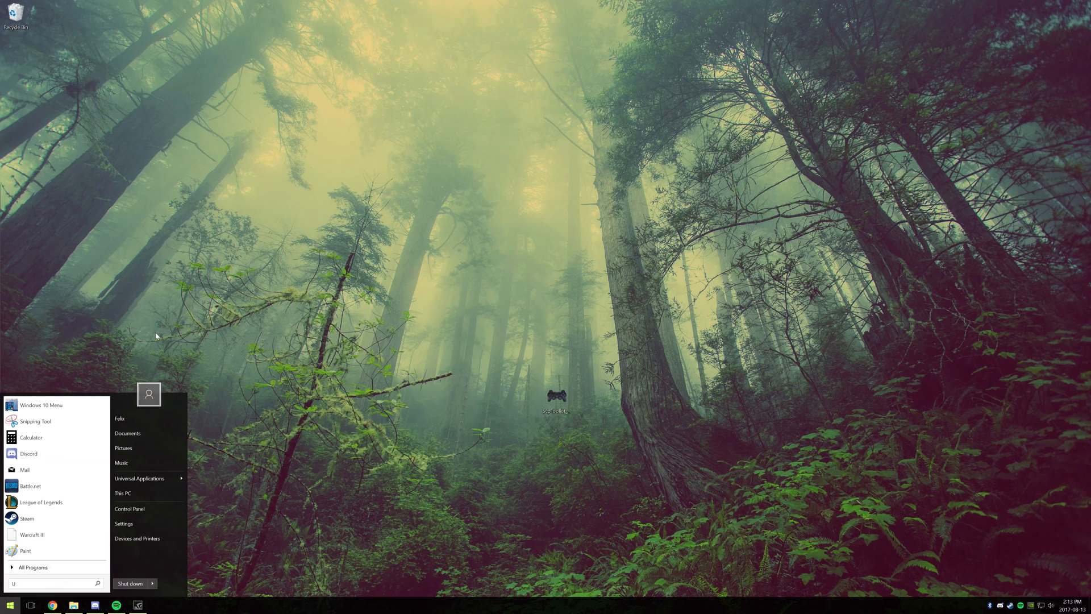
type("USB")
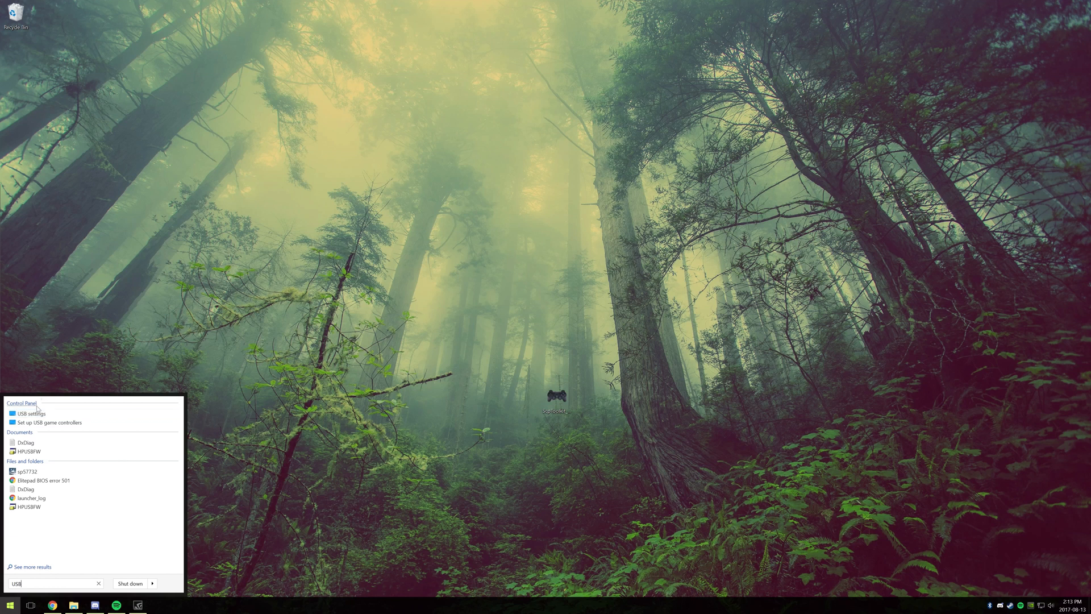
left_click(50, 422)
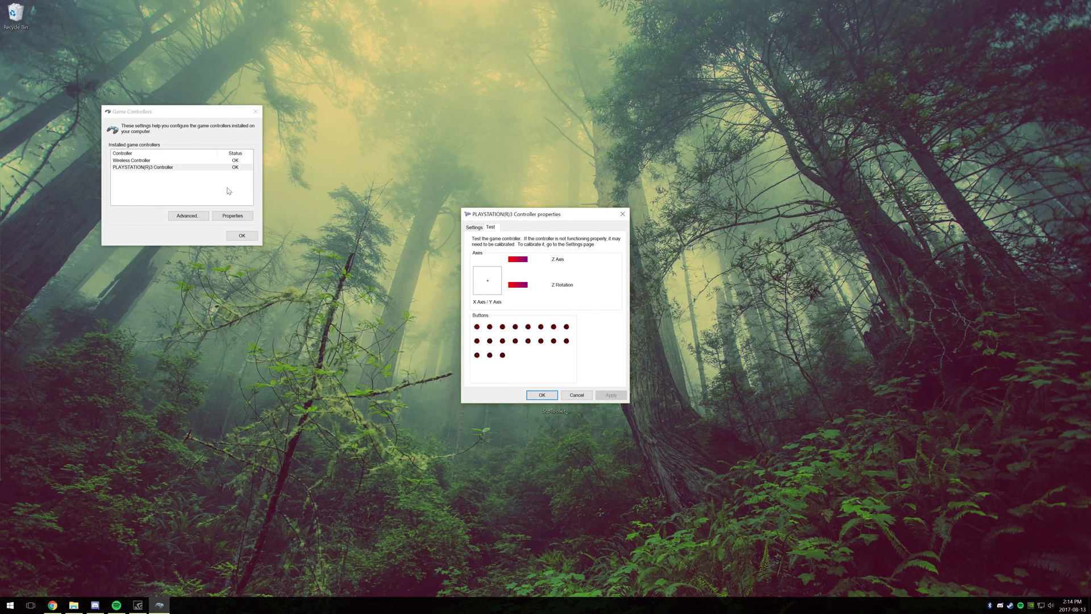
mouse_move(563, 377)
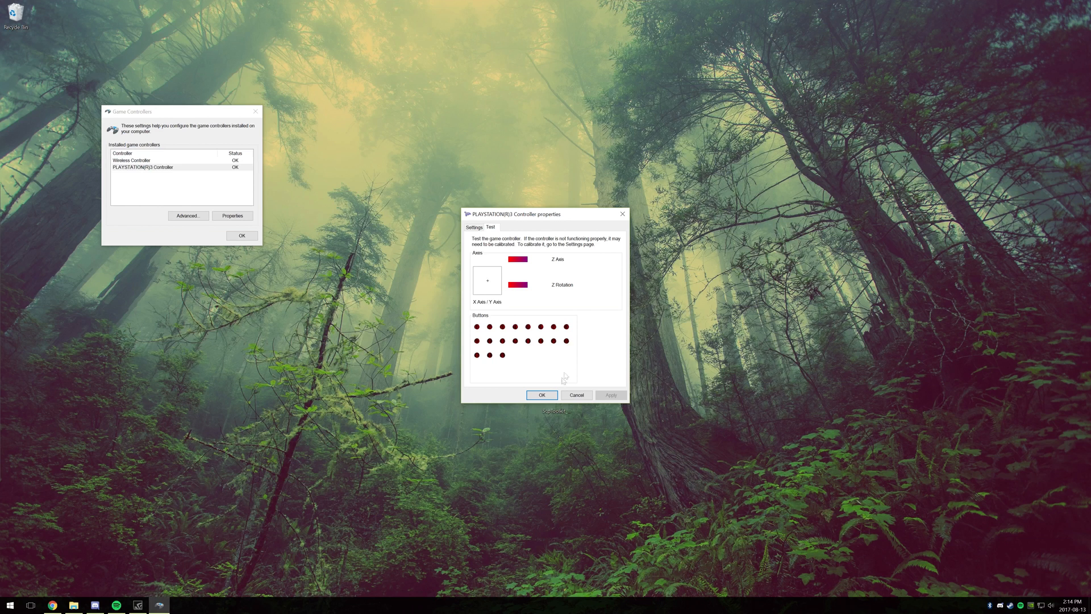
left_click(542, 395)
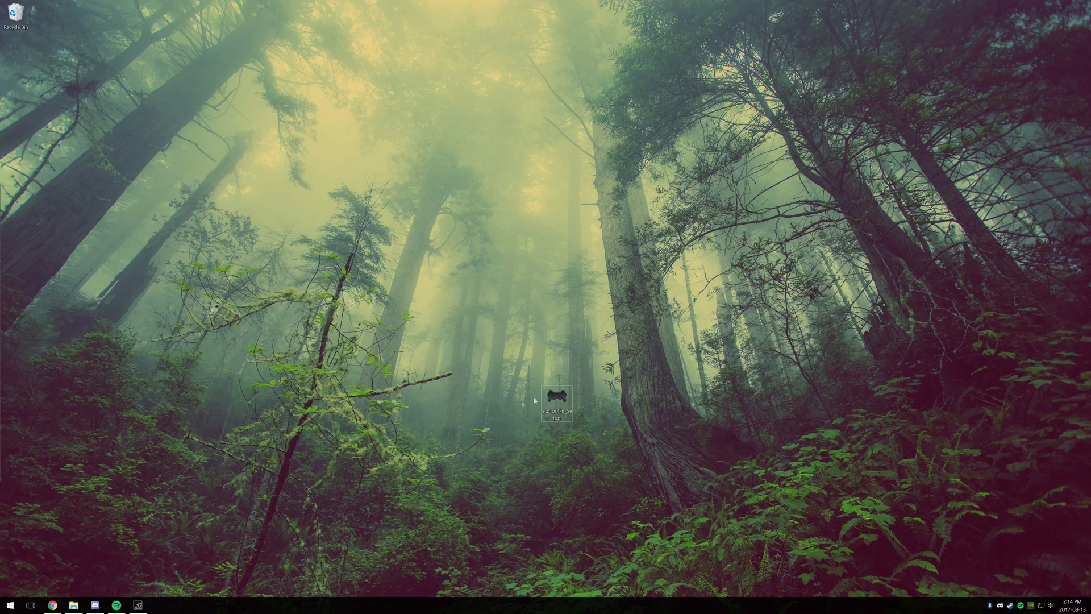
- Launch ScpToolkit_Setup.exe from the desktop and accept the license agreement
double_click(556, 400)
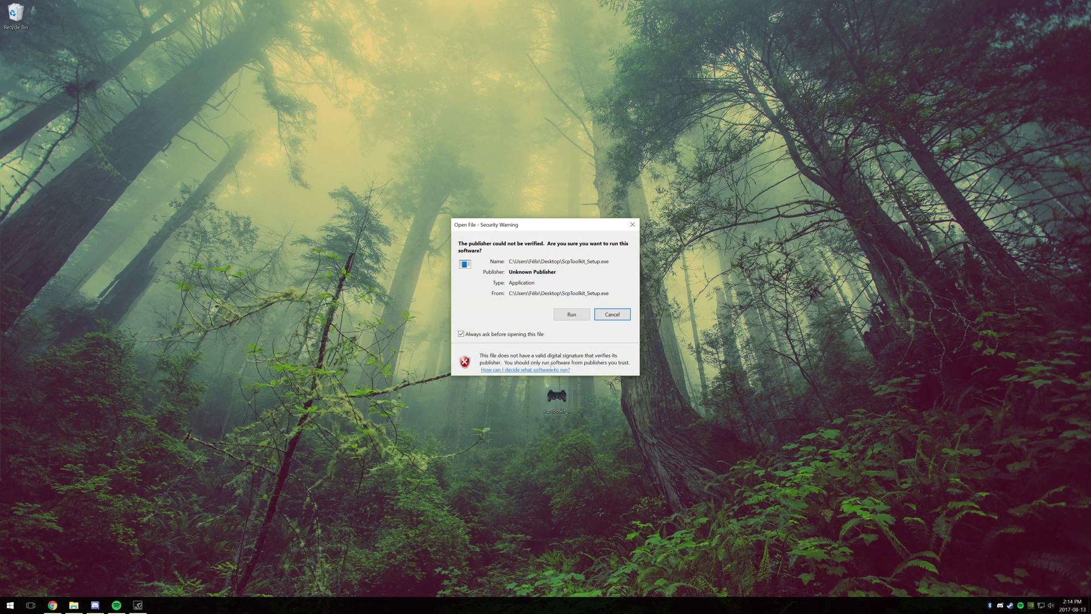
left_click(572, 313)
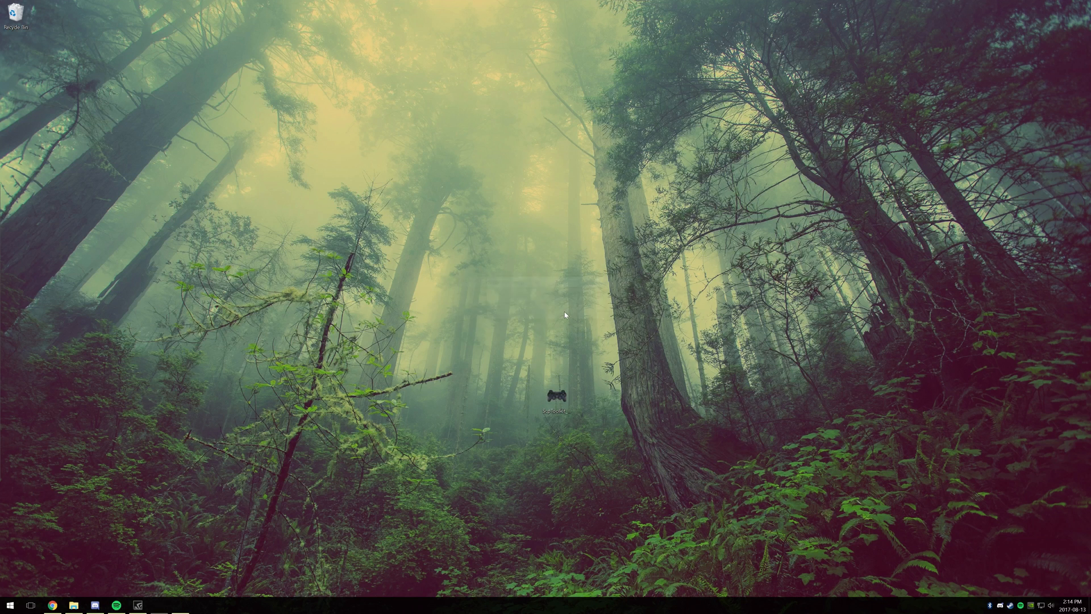
double_click(552, 403)
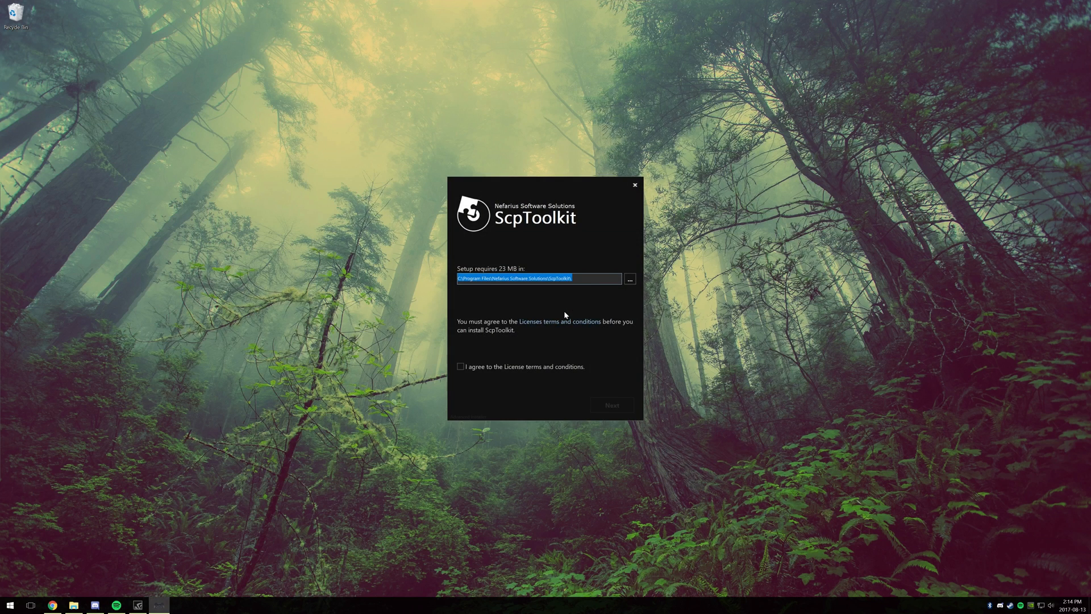
left_click(460, 367)
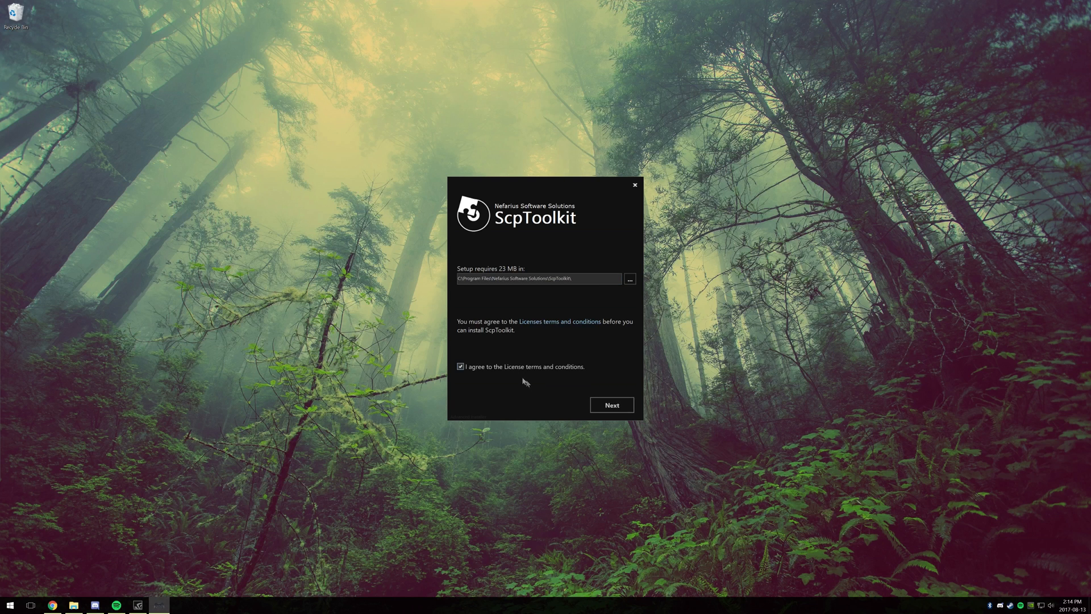
left_click(611, 404)
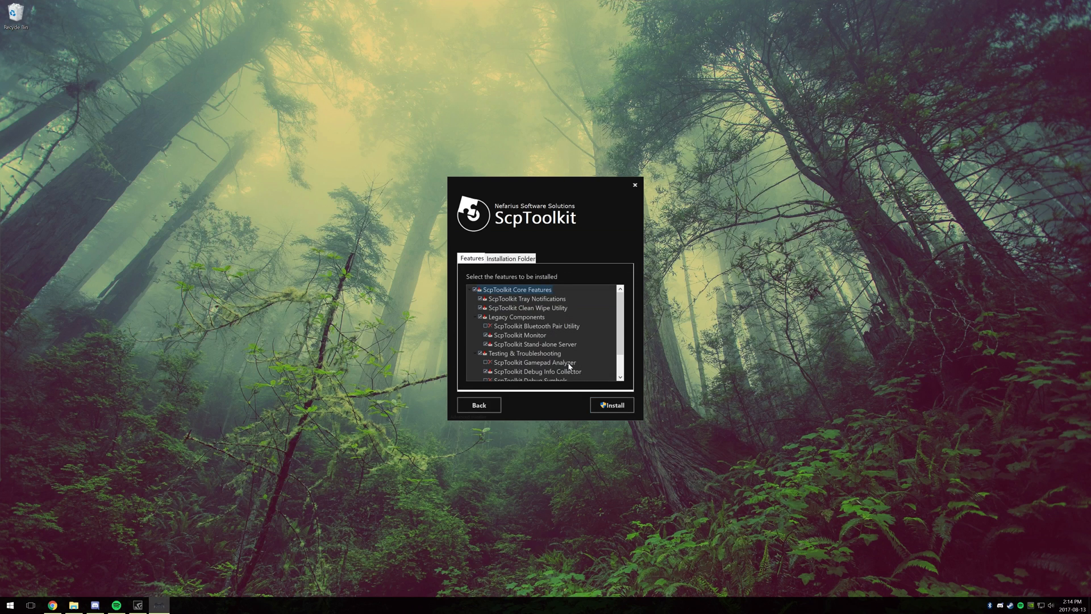
- Install the default ScpToolkit features, confirming the unverified installer and UAC prompts
left_click(611, 404)
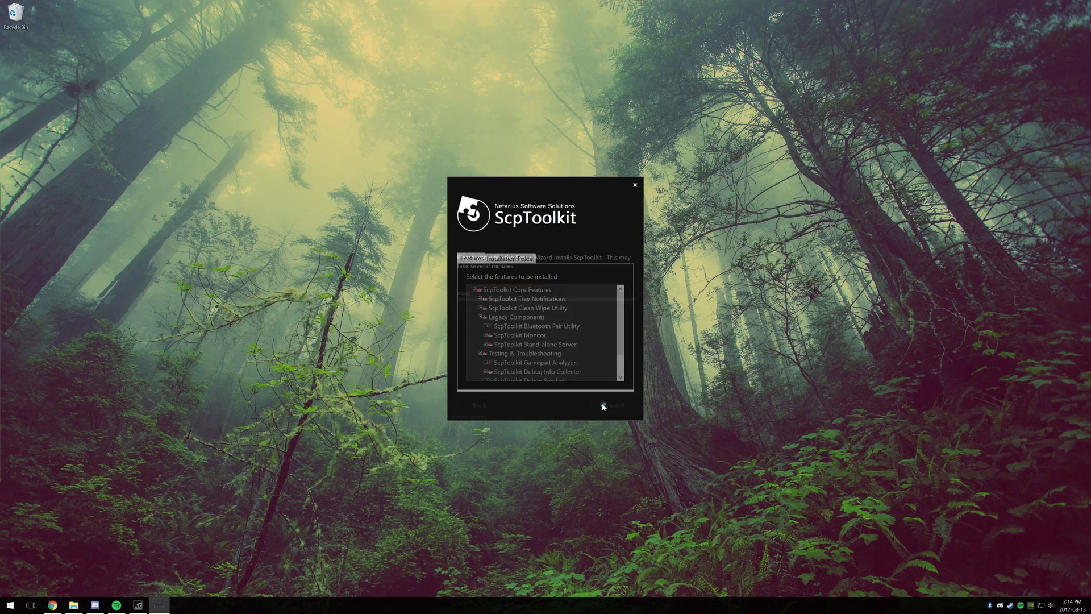
left_click(611, 406)
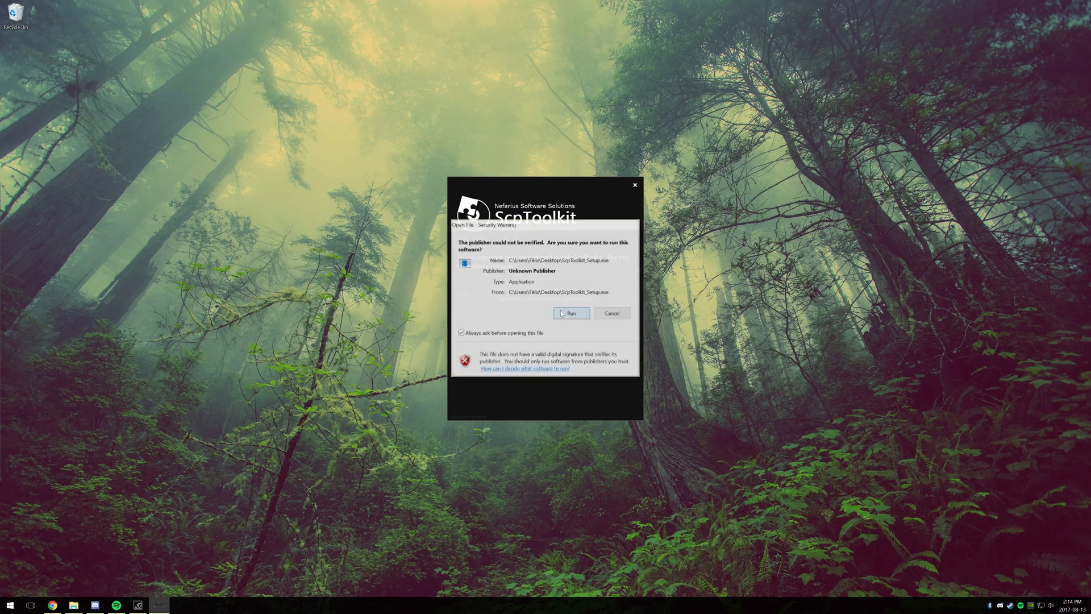
left_click(570, 314)
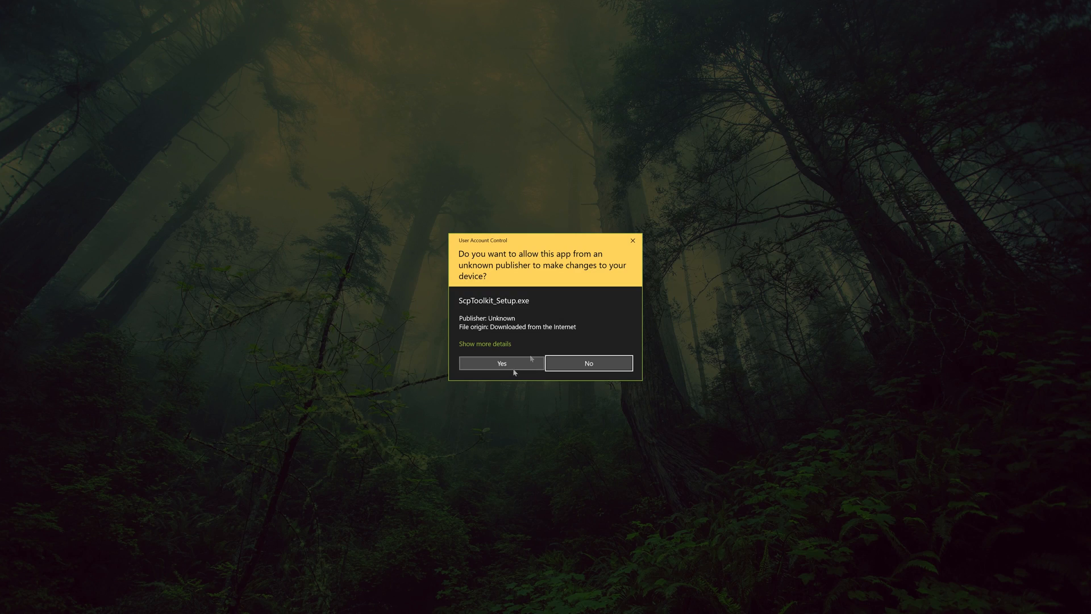
left_click(501, 363)
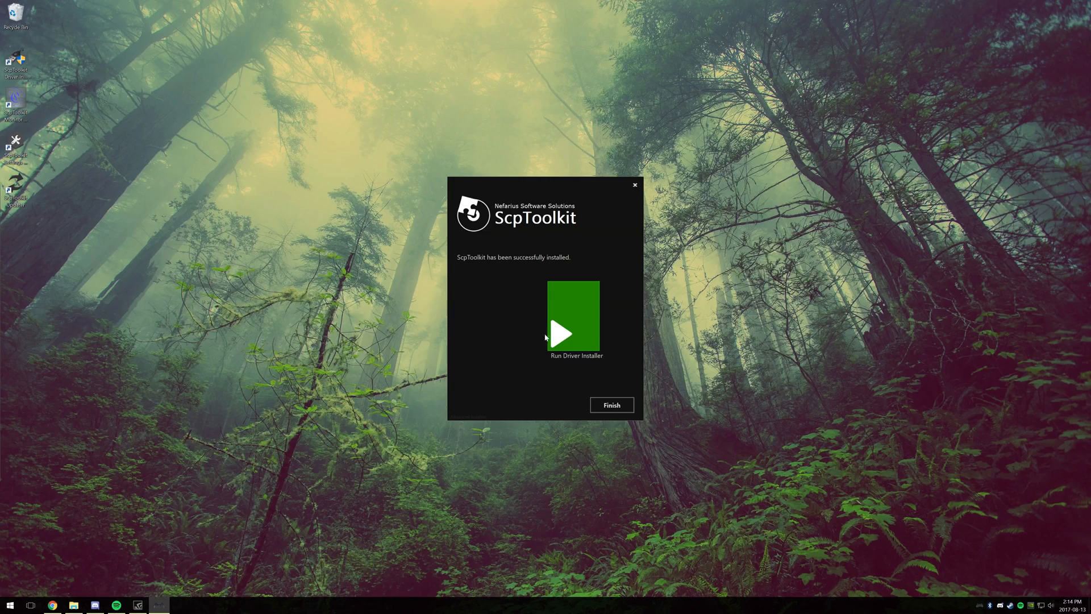
- Launch the ScpToolkit Driver Installer and leave out the DualShock 4 driver
left_click(572, 333)
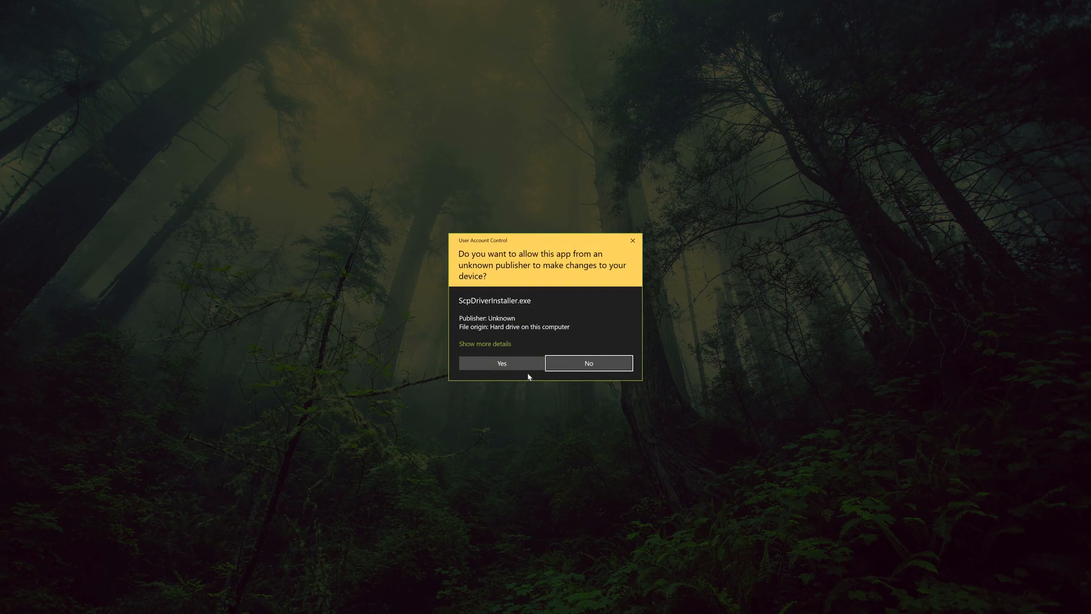
left_click(501, 362)
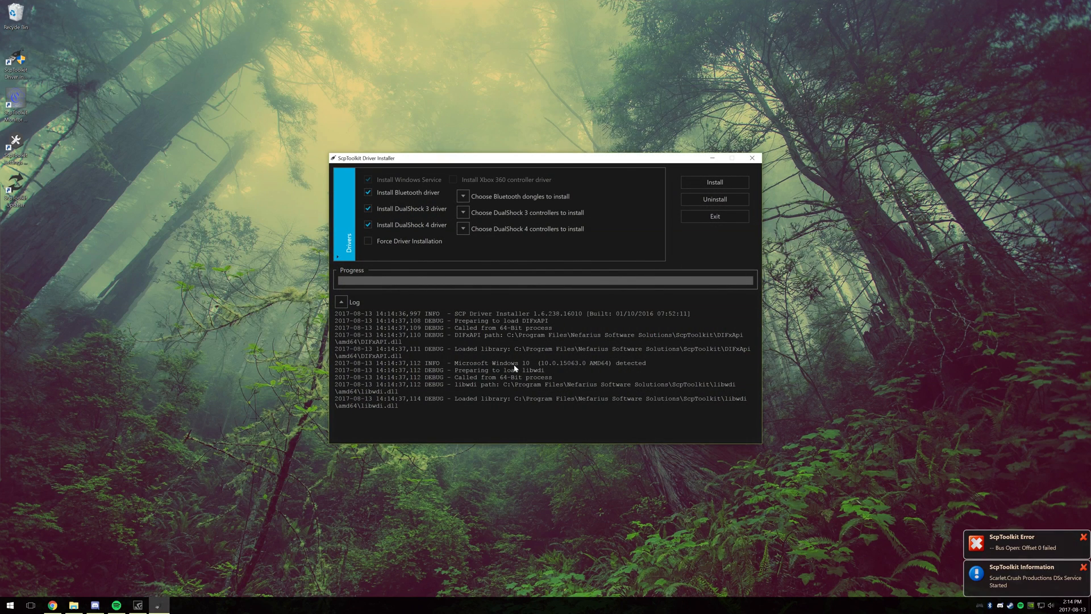
left_click(368, 225)
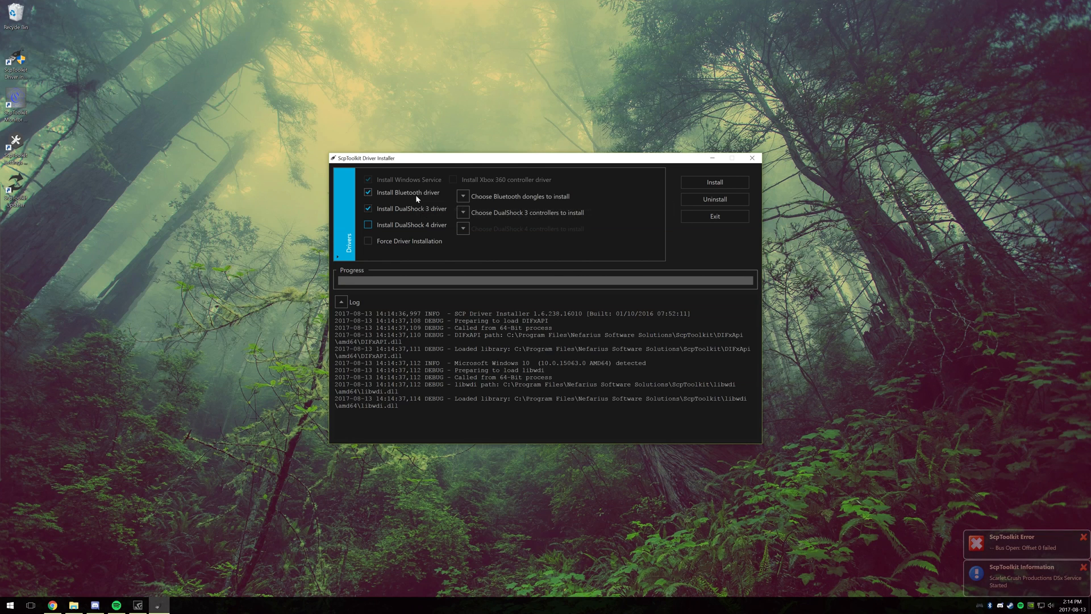
- Choose the PLAYSTATION(R)3 Controller under DualShock 3 and leave out the Bluetooth driver
left_click(463, 212)
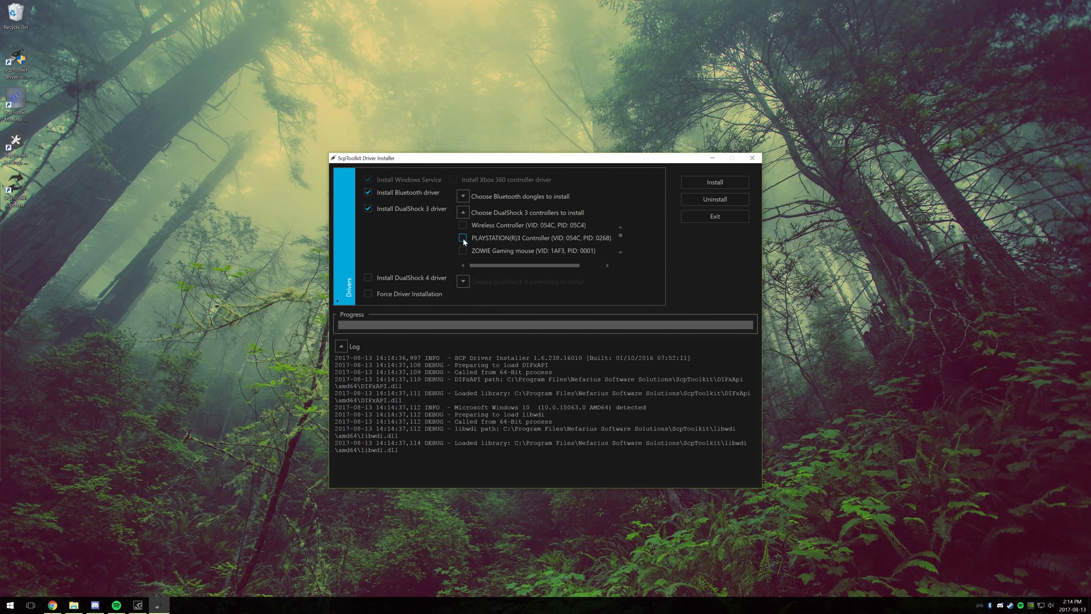
left_click(462, 237)
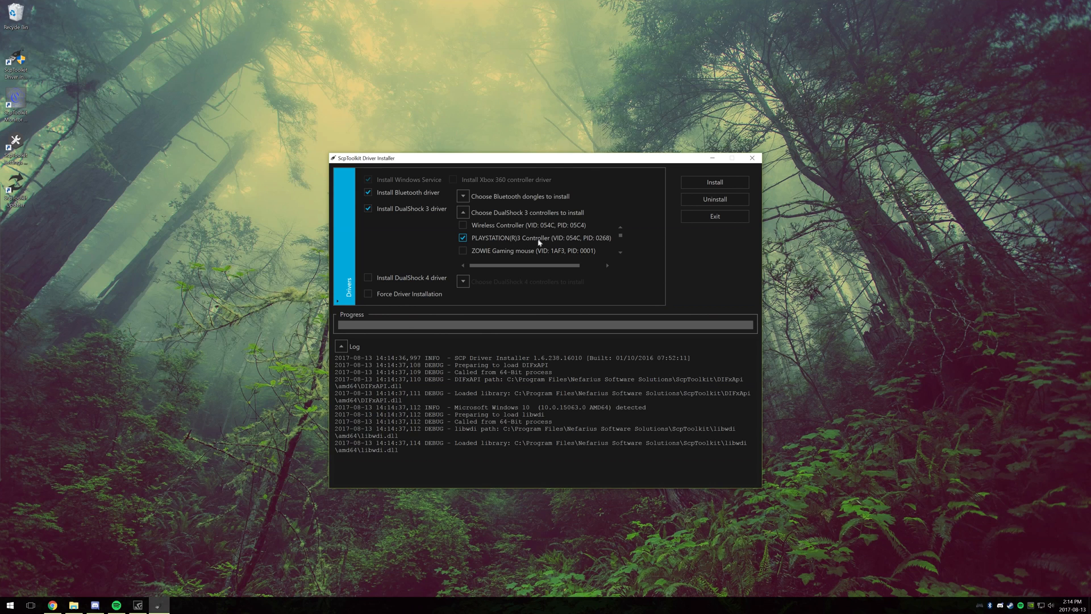
mouse_move(479, 240)
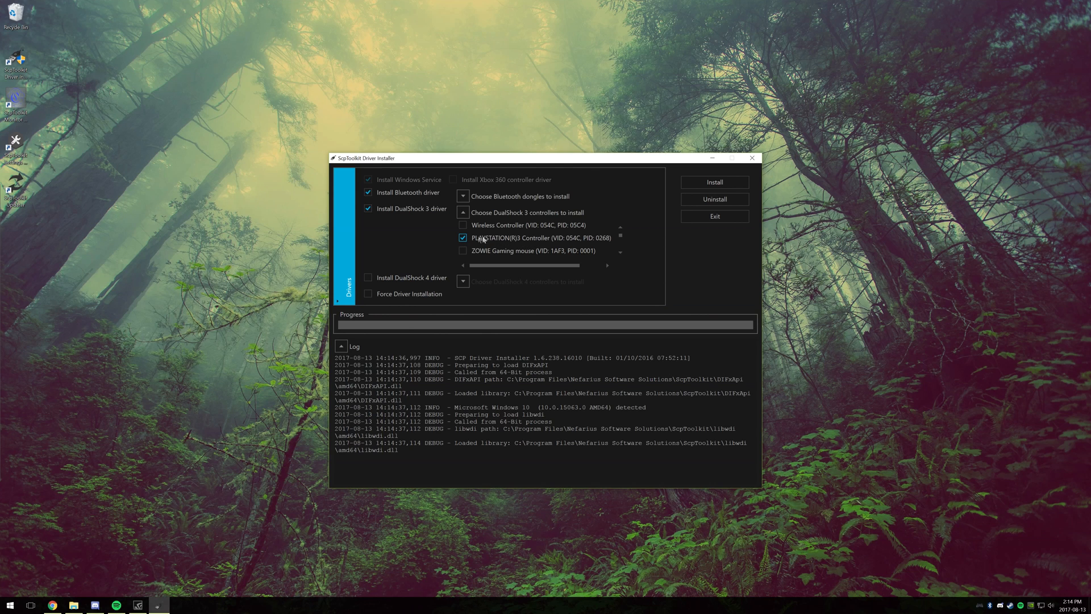
left_click(368, 192)
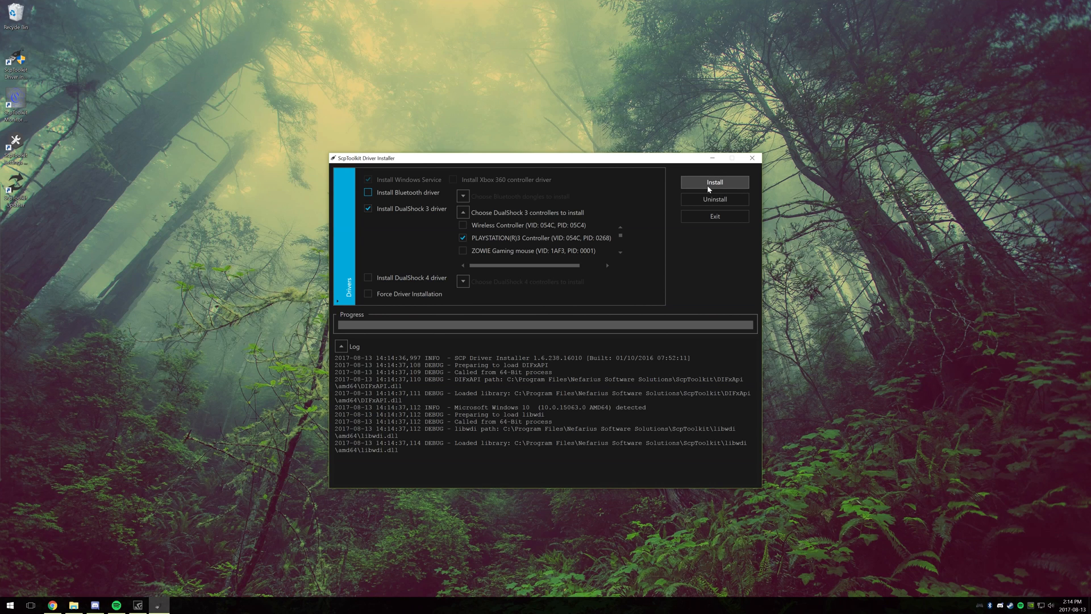
- Install the DualShock 3 USB driver for the chosen controller
left_click(713, 182)
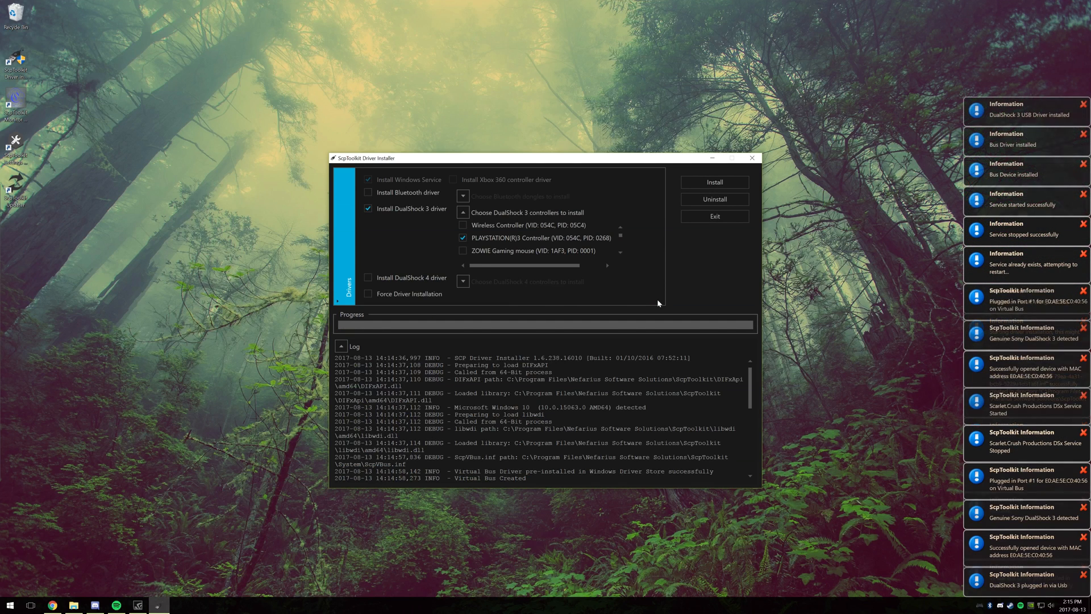
mouse_move(711, 230)
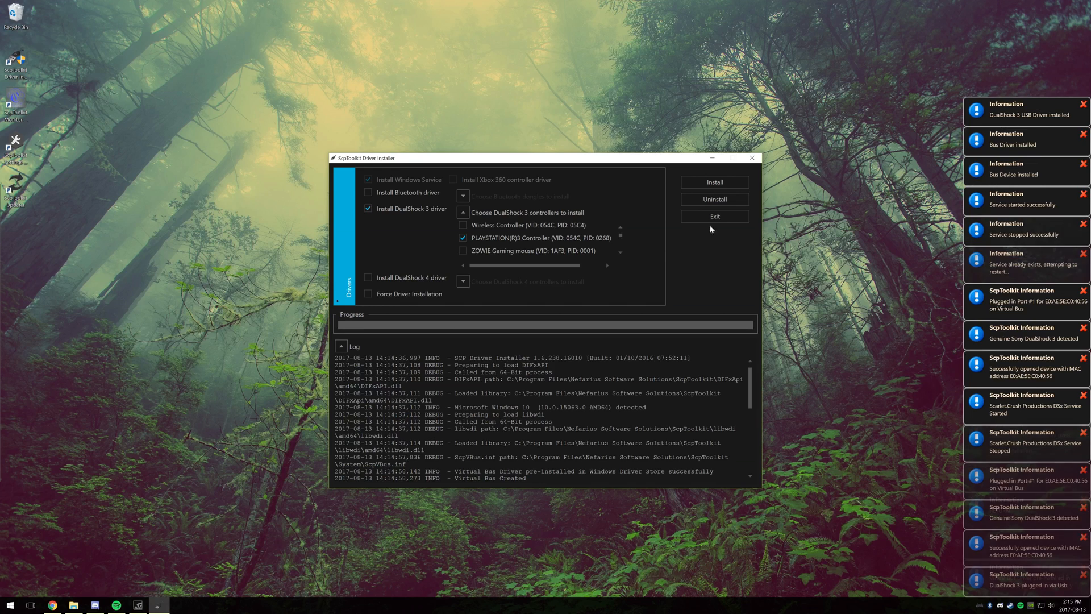
- Exit the driver installer and search Windows for 'USB' game controller settings
left_click(714, 215)
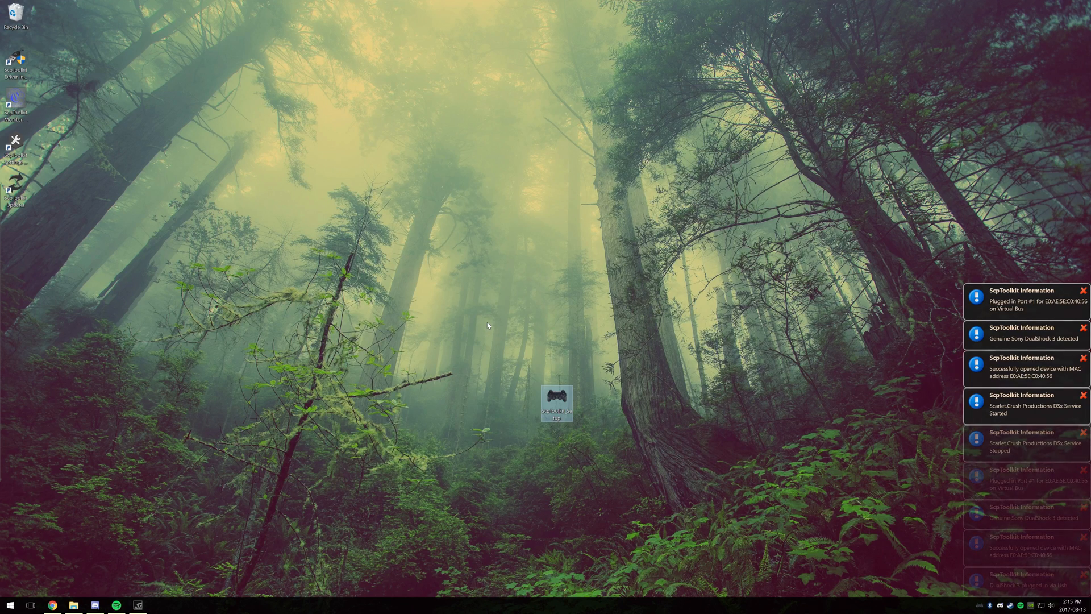
type("USB")
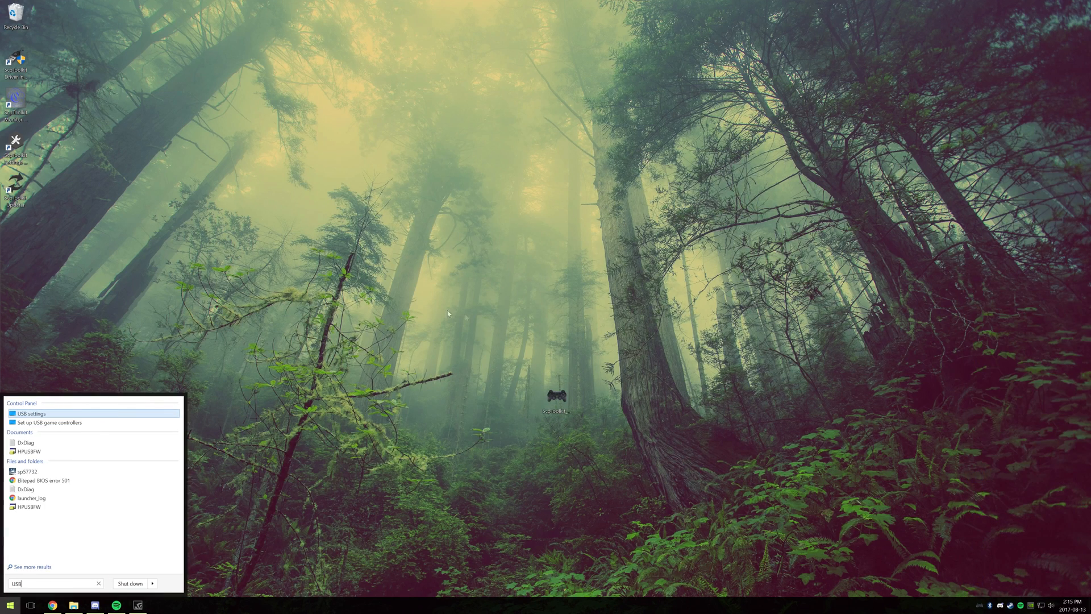